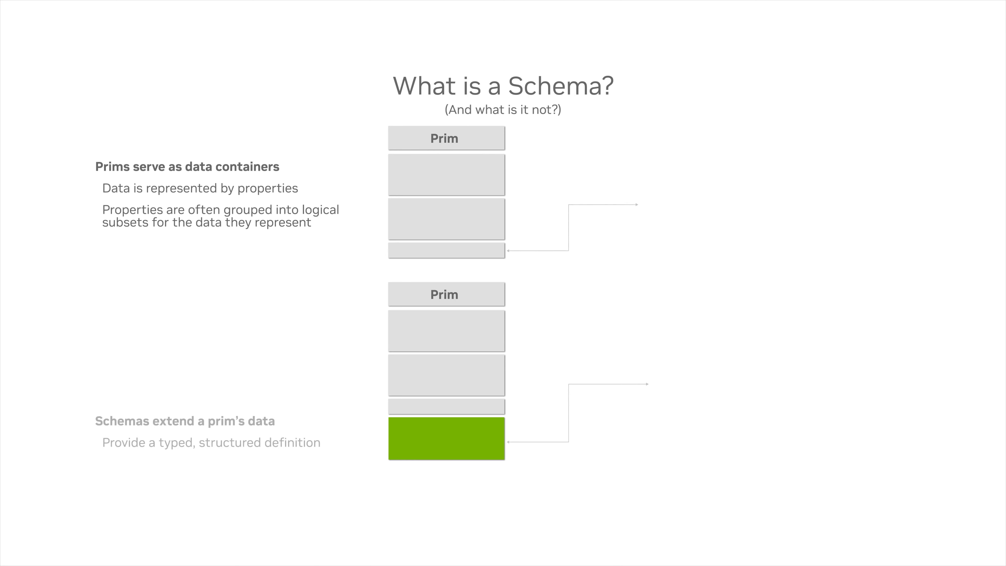
- Advance the 'What is a Schema?' build to reveal the schema bullet and green block
key("right")
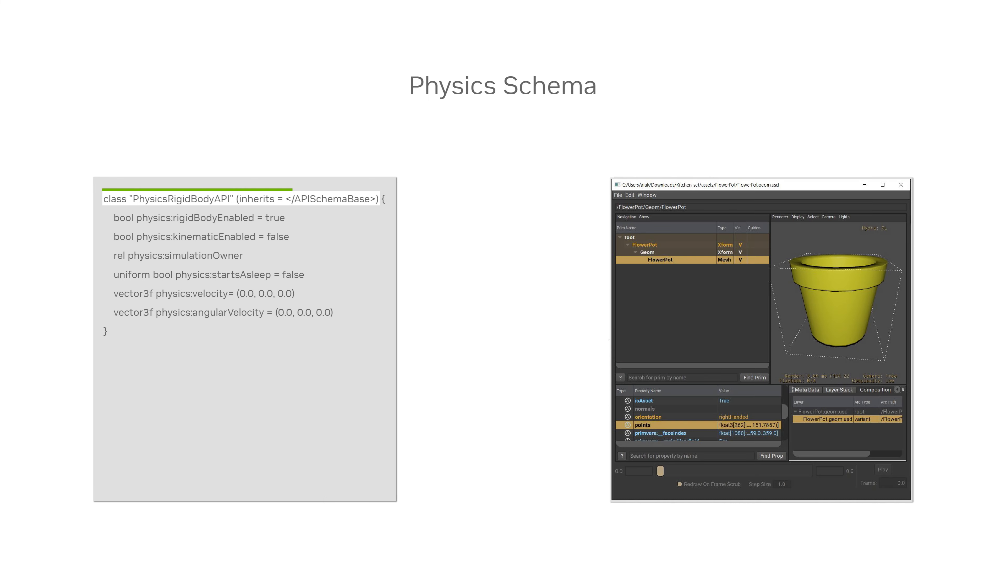
- Start the embedded Omniverse clip of yellow figures tumbling into a heap
left_click(241, 199)
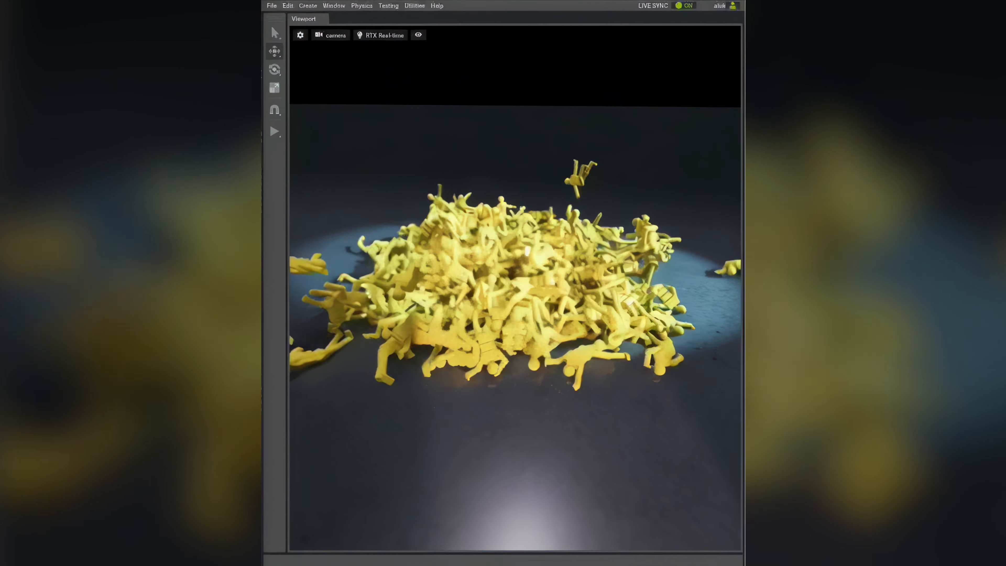
- Play the Center of mass snowman demo, then load and play the Kinematic Body demo scene
left_click(492, 507)
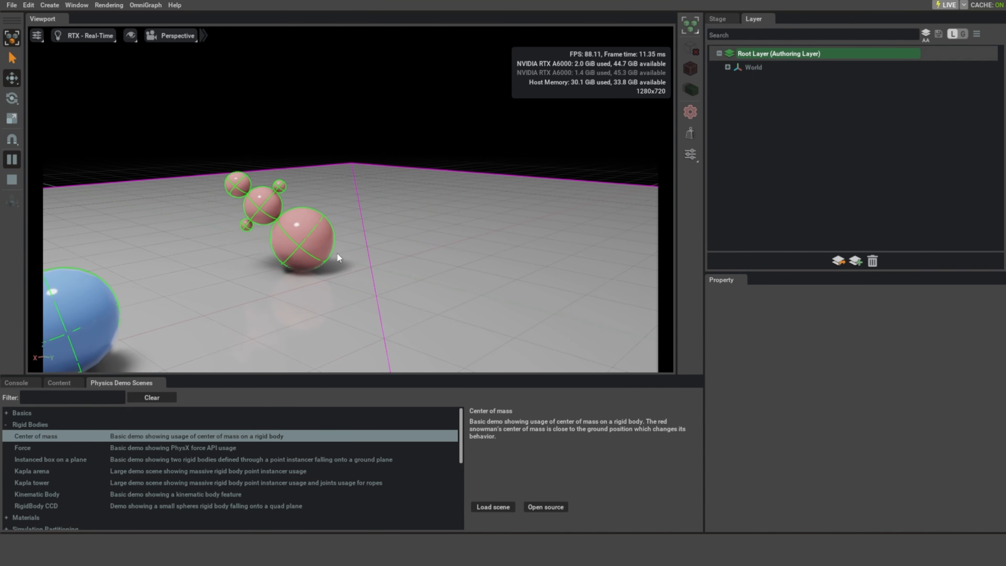
left_click(31, 483)
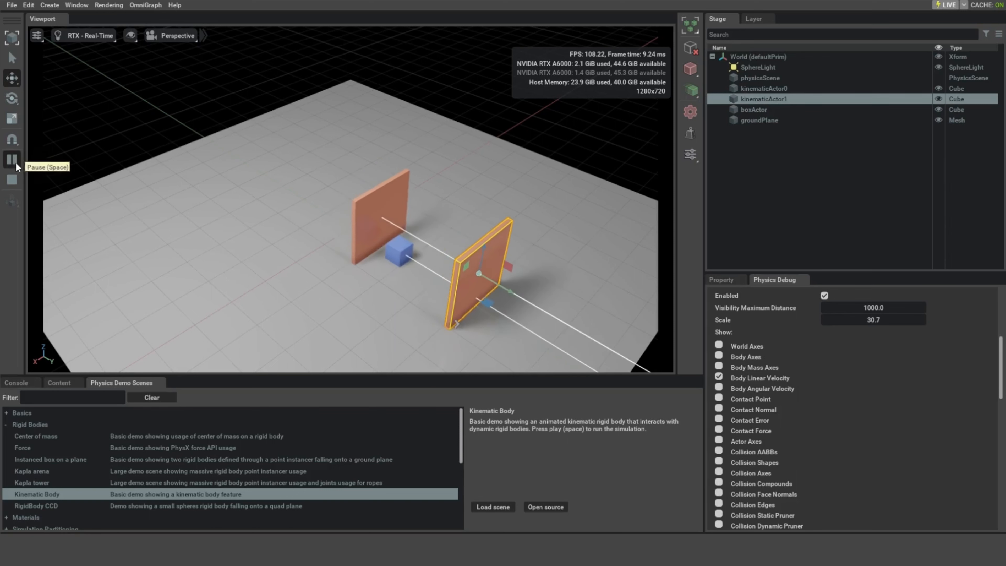
left_click(12, 159)
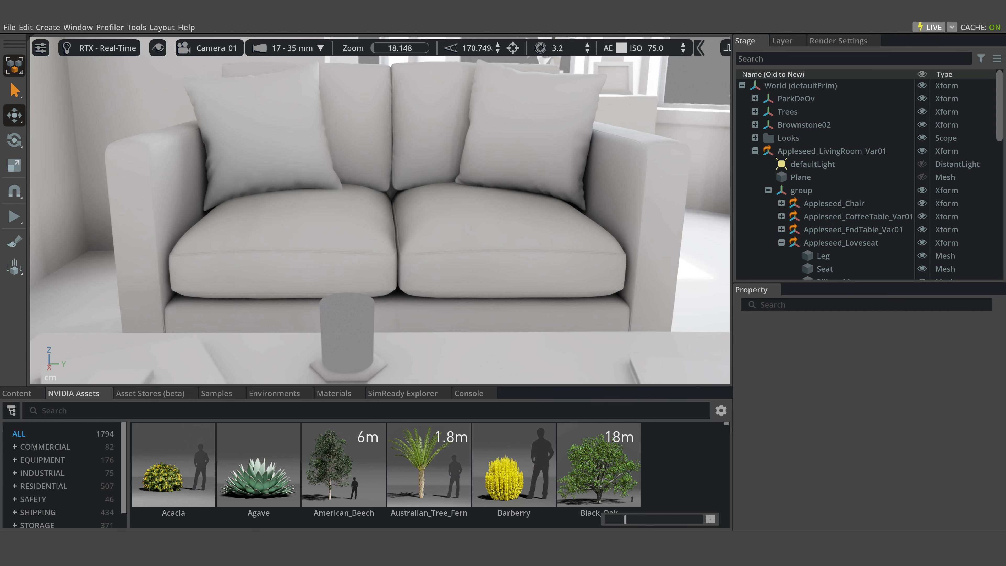
- Let the RTX render refine the grey loveseat room into a fully textured scene
left_click(98, 48)
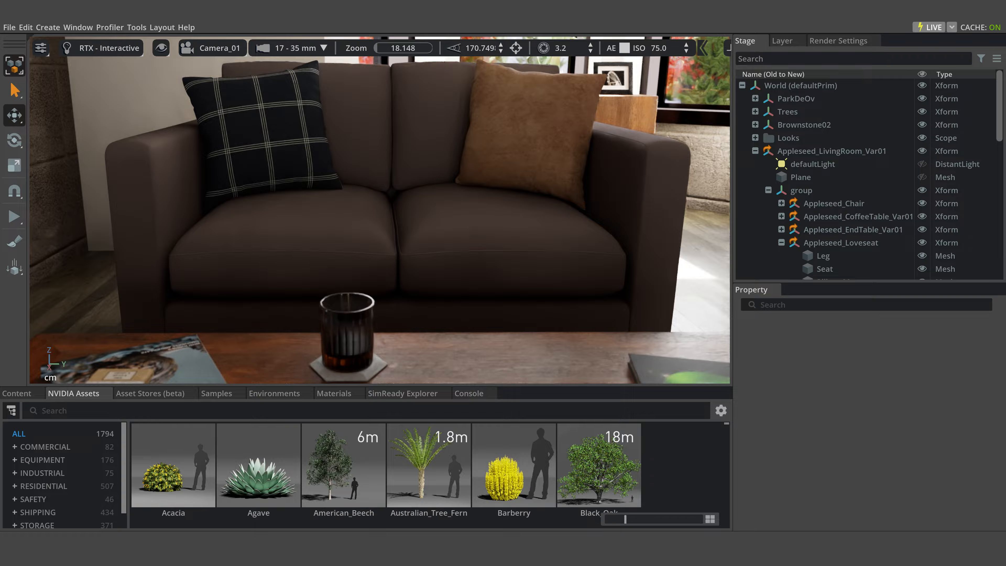